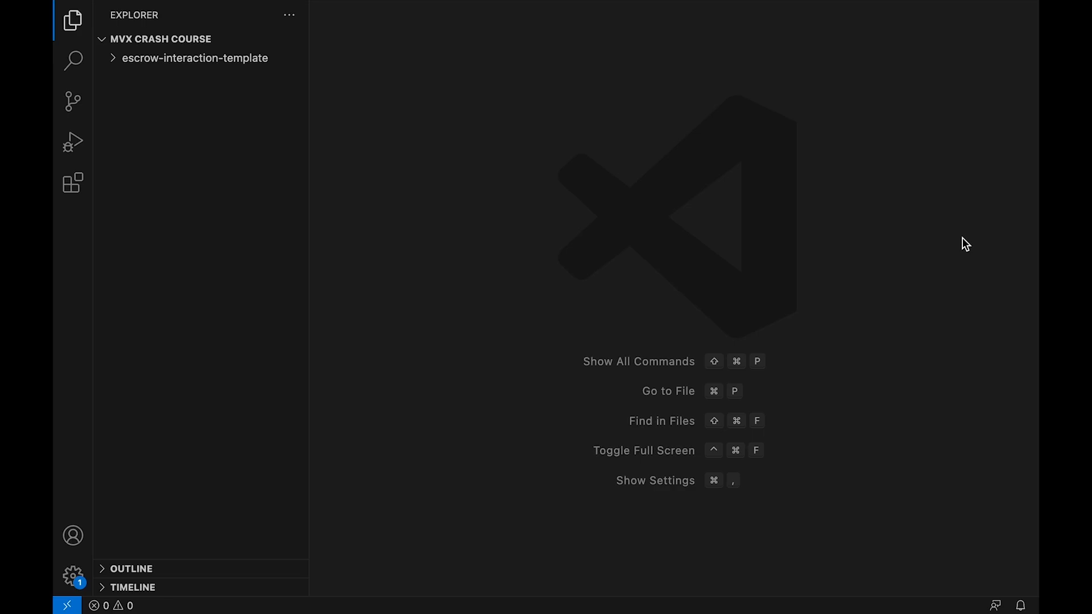
{"action": "mouse_move", "coordinate": [916, 275]}
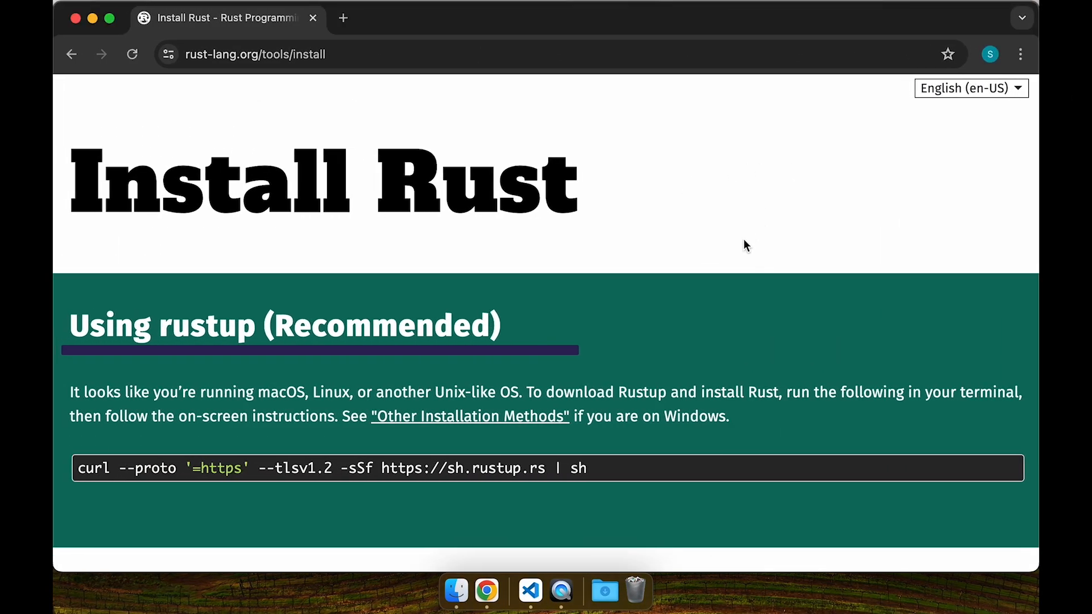
Select the rustup curl install command on the Rust install page to copy it.
{"action": "left_click_drag", "start_coordinate": [518, 468], "coordinate": [587, 468]}
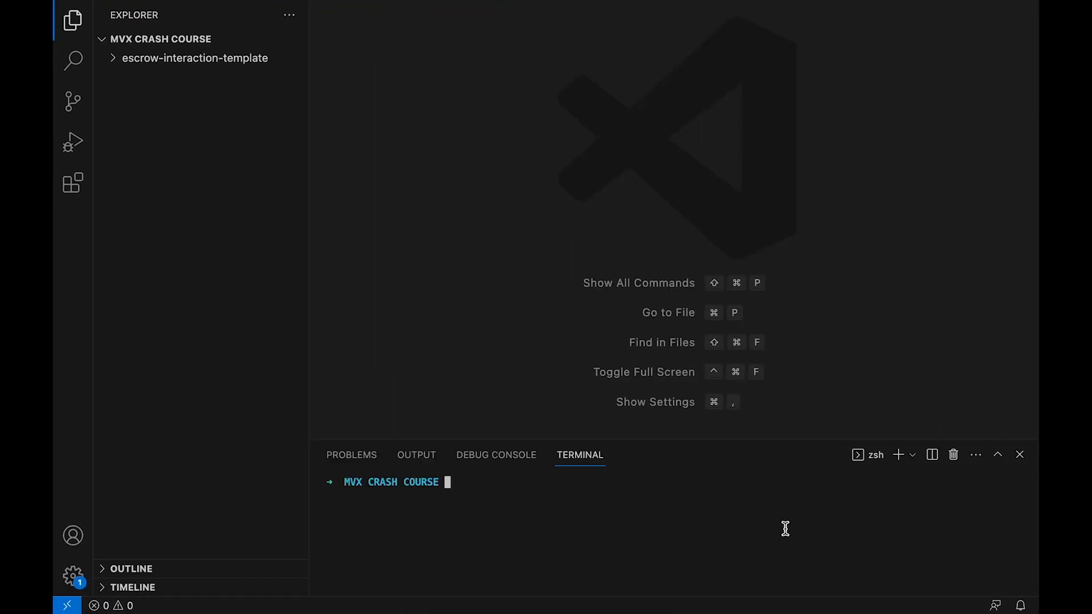
Run the rustup curl command with the standard default install, then reload the shell with exec zsh -l.
{"action": "type", "text": "curl --proto '=https' --tlsv1.2 -sSf https://sh.rustup.rs | sh"}
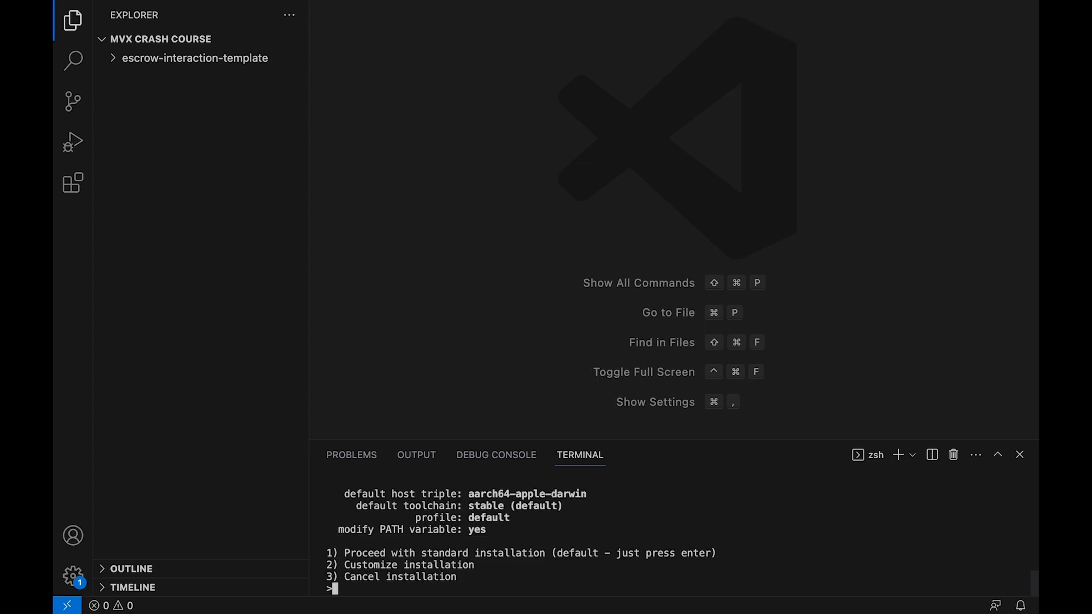
{"action": "key", "text": "enter"}
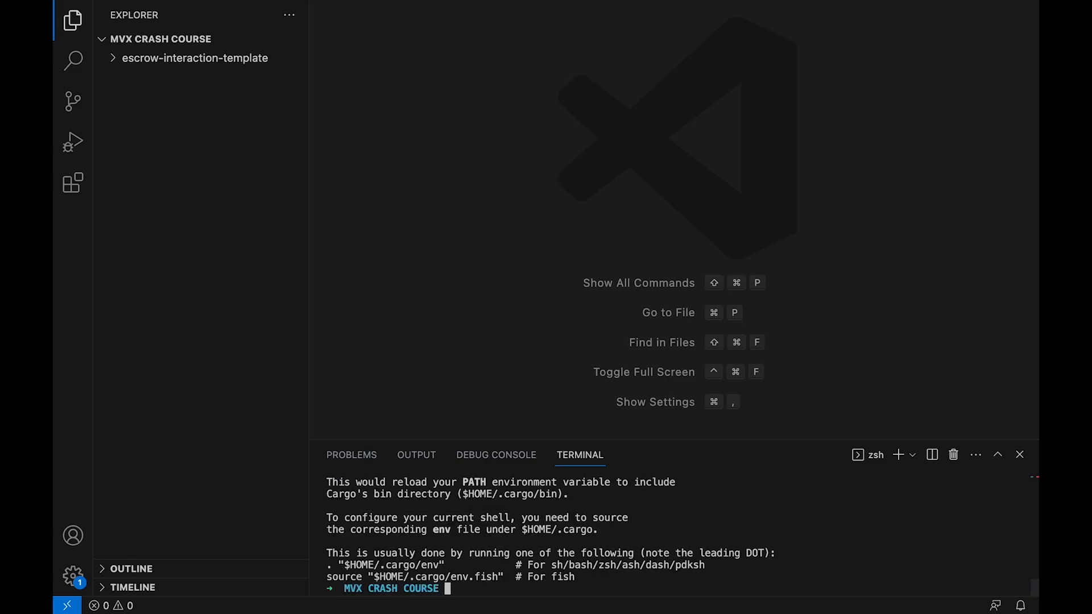
{"action": "type", "text": "exec"}
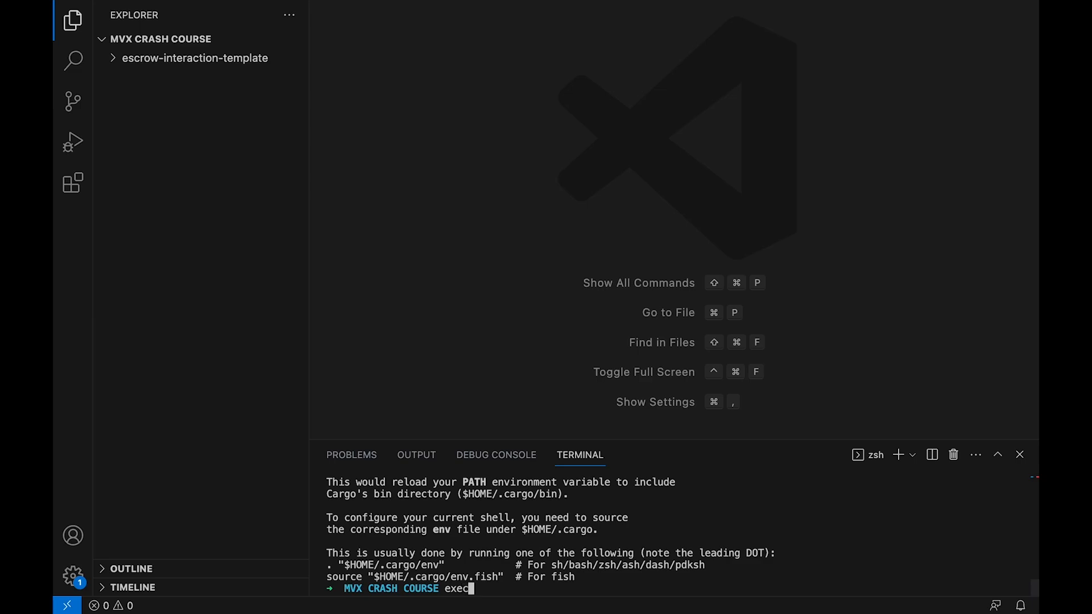
{"action": "type", "text": "zsh -l"}
{"action": "type", "text": "rustc --version"}
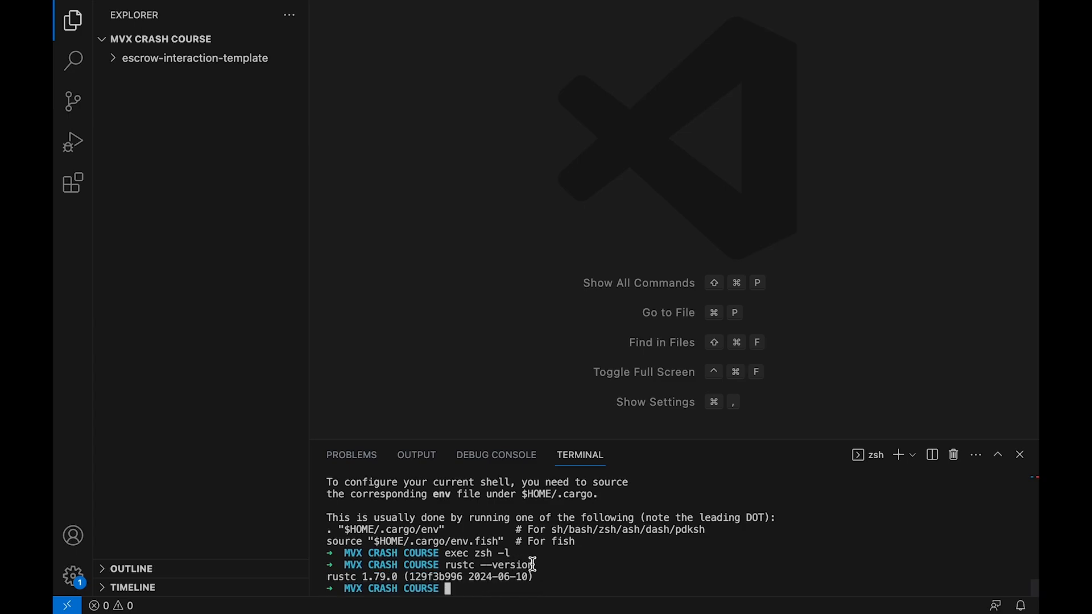
{"action": "mouse_move", "coordinate": [580, 583]}
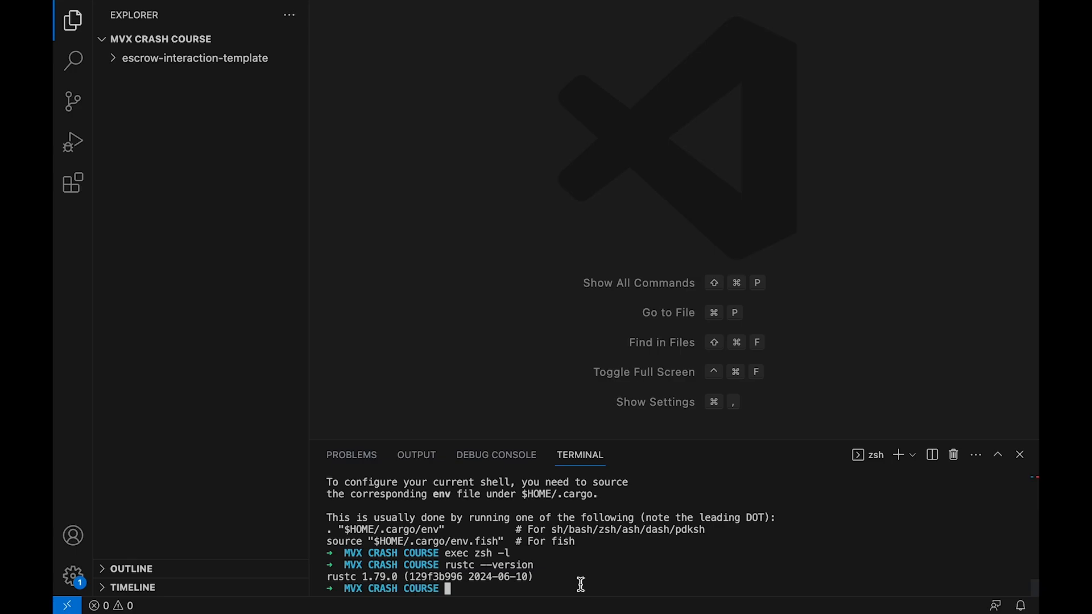
{"action": "mouse_move", "coordinate": [605, 578]}
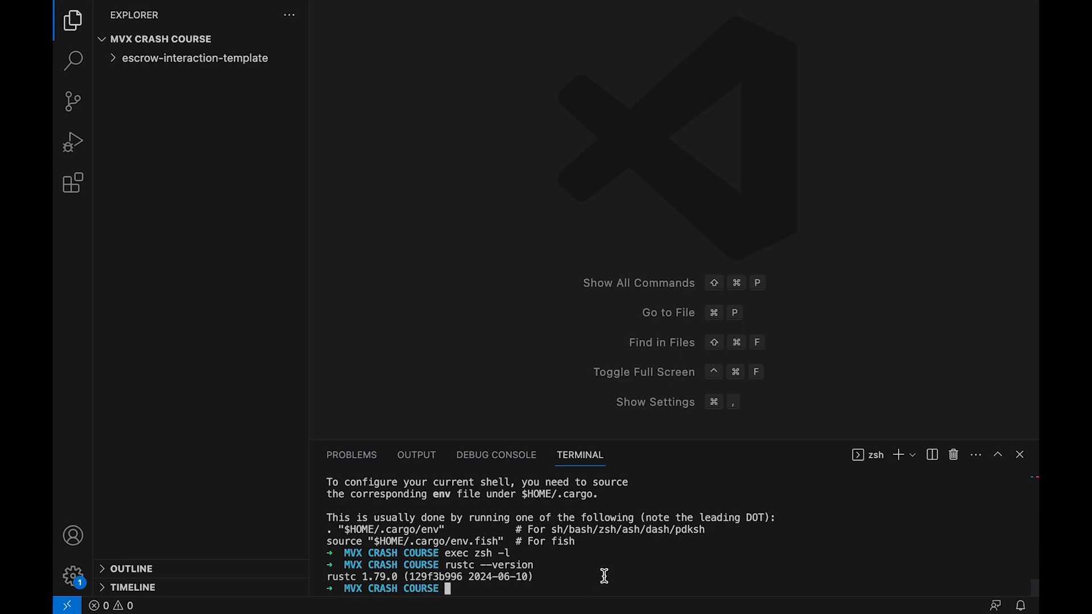
{"action": "mouse_move", "coordinate": [73, 185]}
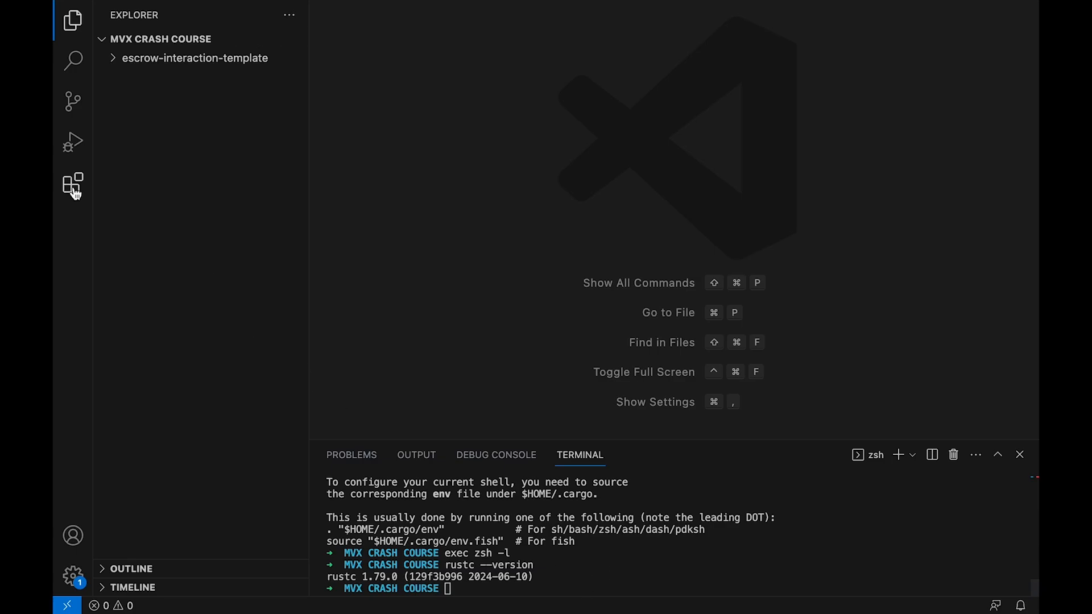
Install the rust-analyzer extension from the Extensions marketplace.
{"action": "left_click", "coordinate": [73, 183]}
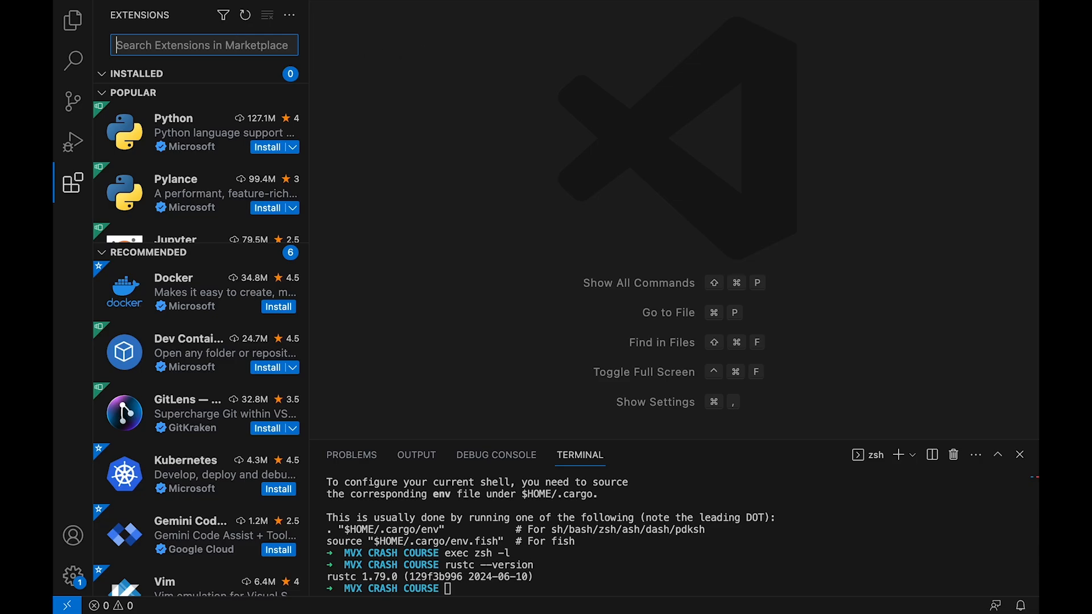
{"action": "type", "text": "rust analyzer"}
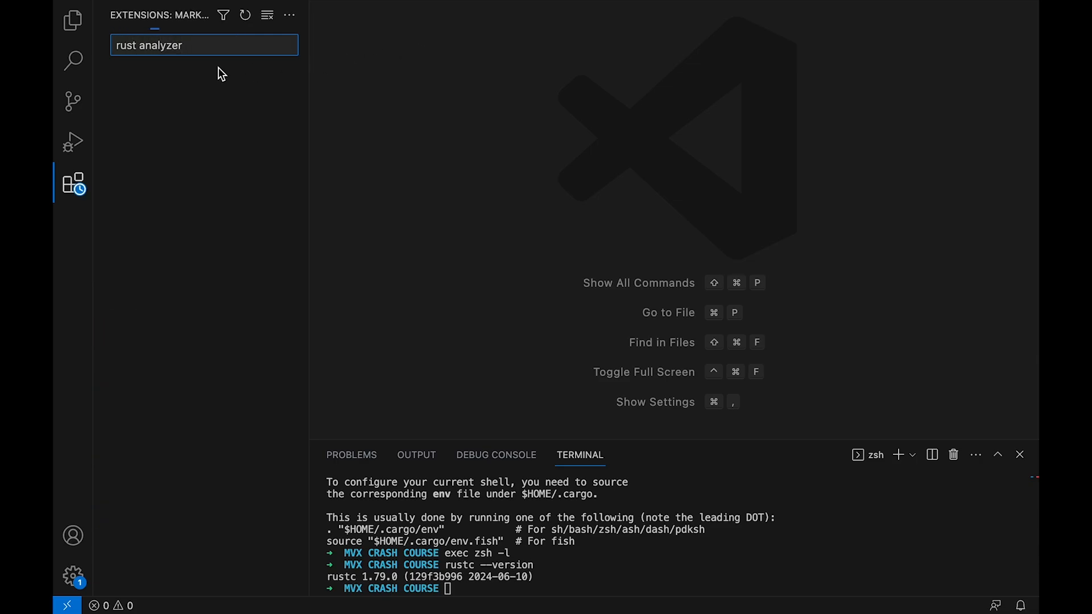
{"action": "left_click", "coordinate": [202, 95]}
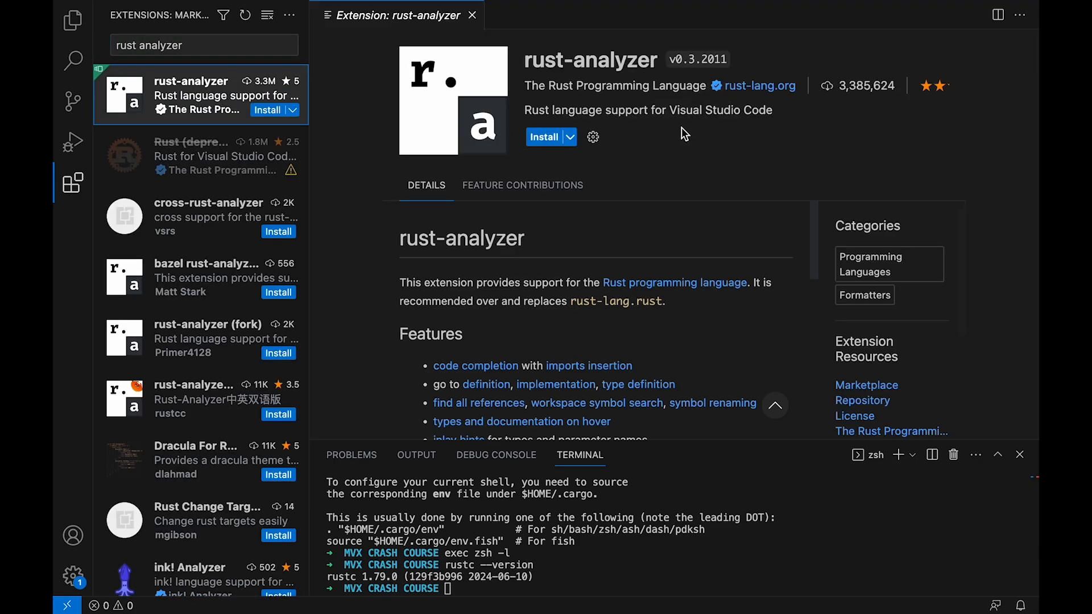
{"action": "left_click", "coordinate": [545, 137]}
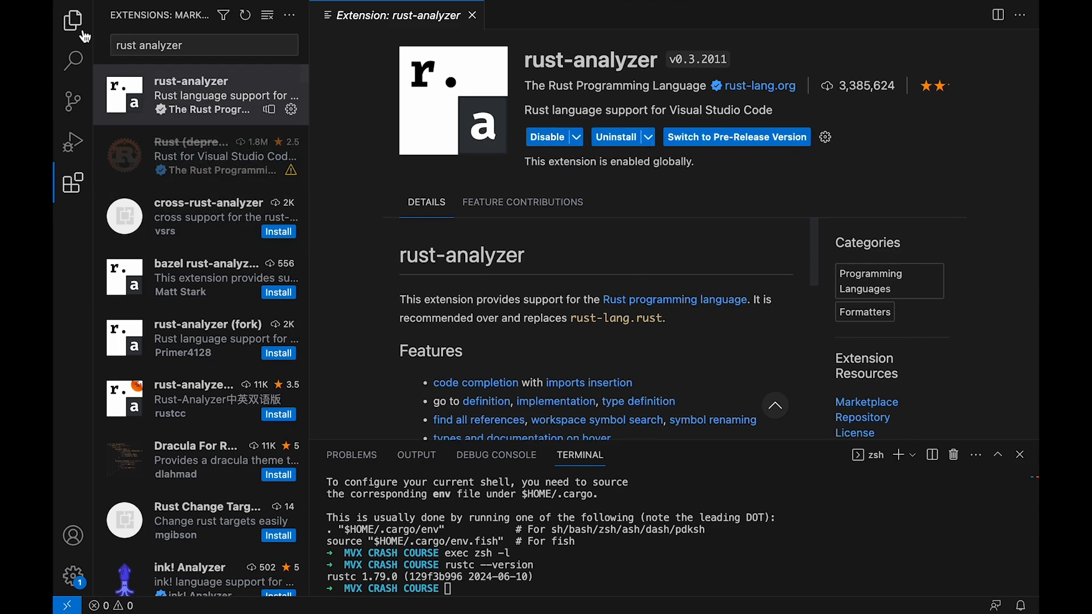
{"action": "mouse_move", "coordinate": [73, 21]}
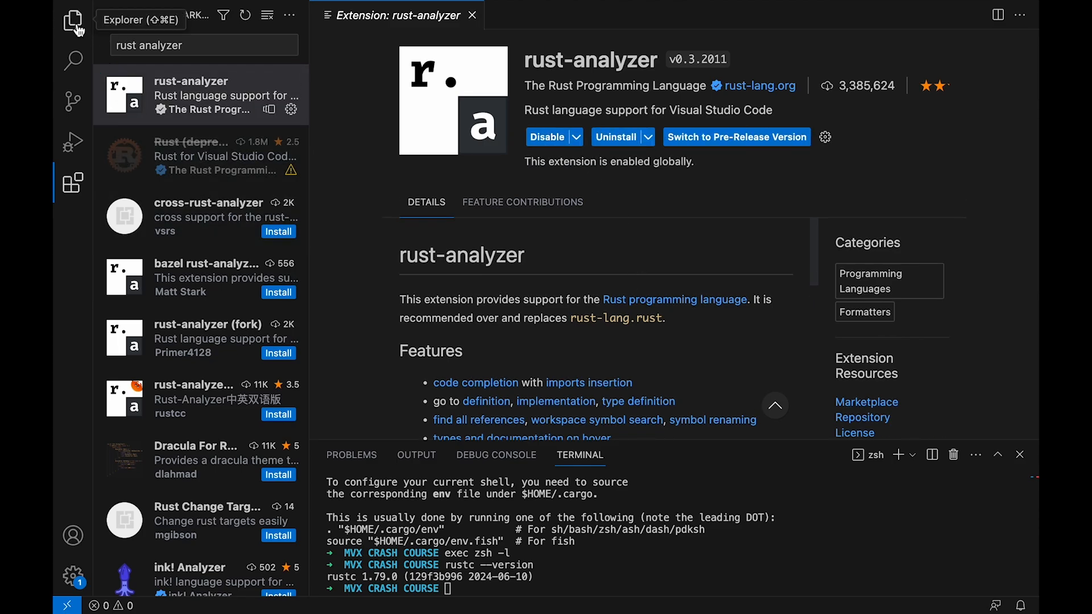
Return to the Explorer file tree and close the rust-analyzer extension page.
{"action": "left_click", "coordinate": [73, 21]}
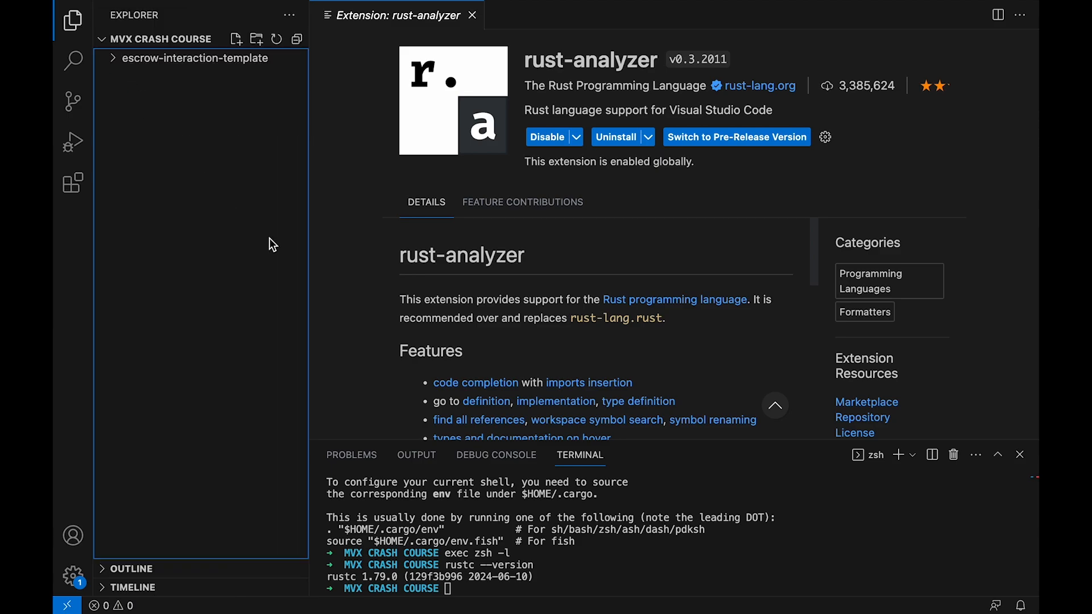
{"action": "left_click", "coordinate": [473, 15]}
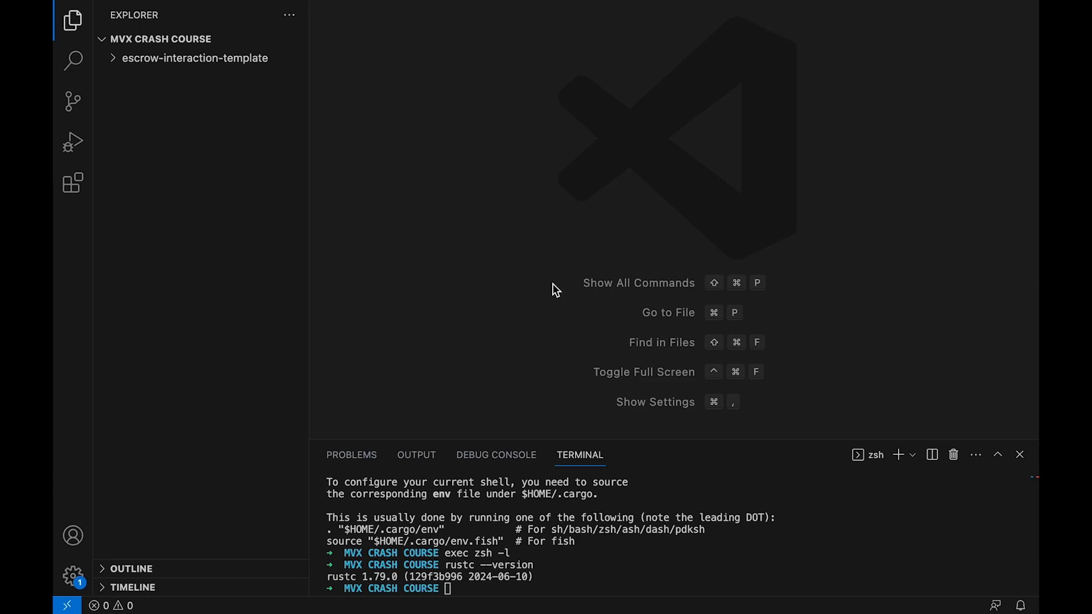
{"action": "mouse_move", "coordinate": [528, 240]}
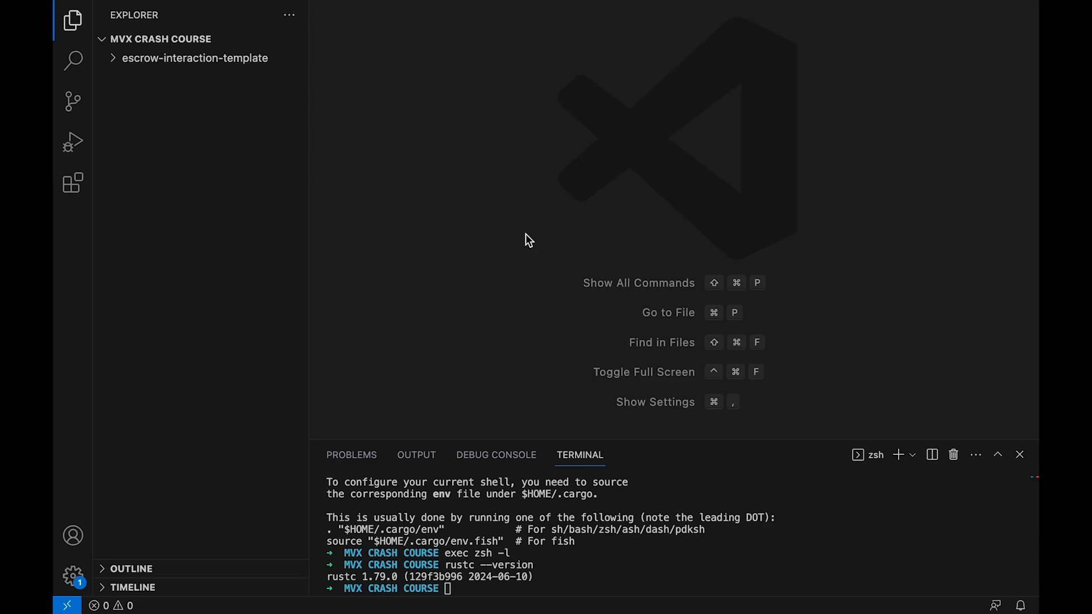
{"action": "mouse_move", "coordinate": [639, 567]}
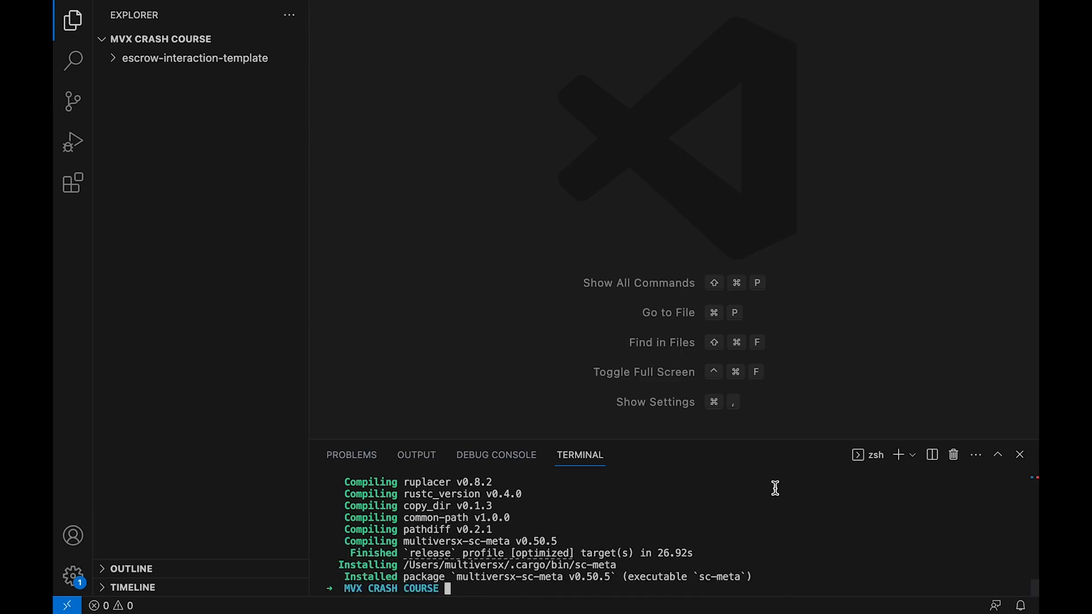
Show the sc-meta --help command overview in the terminal.
{"action": "type", "text": "s"}
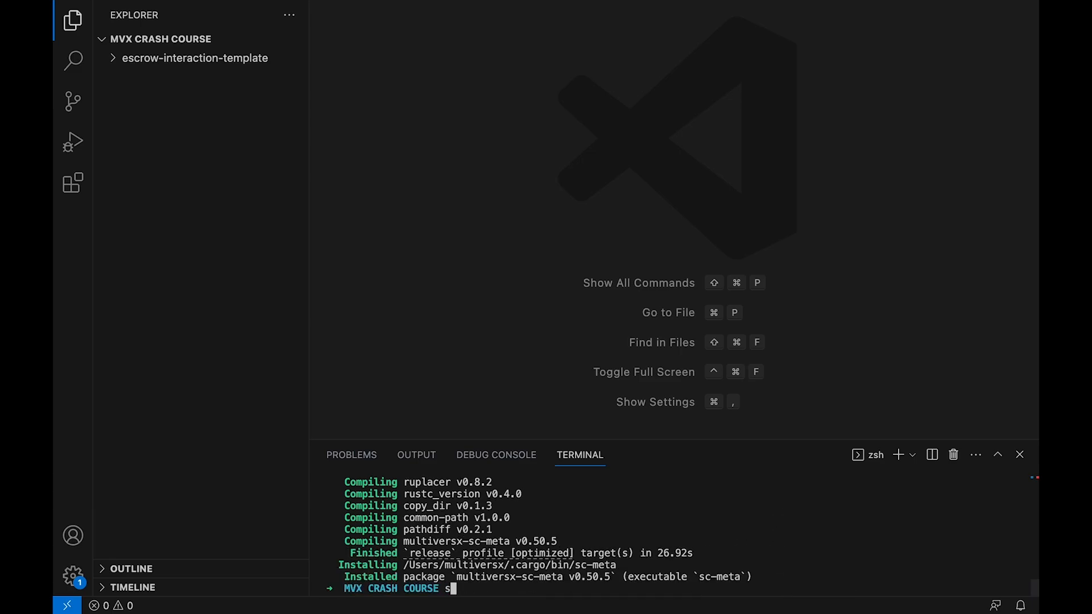
{"action": "type", "text": "c-meta -"}
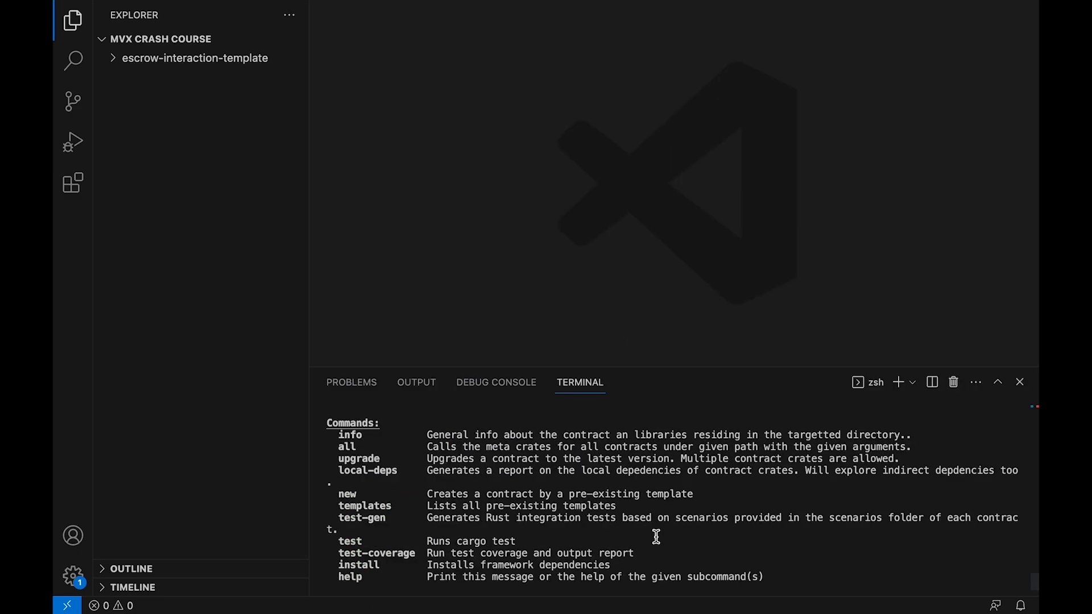
{"action": "scroll", "scroll_direction": "down", "scroll_amount": 3}
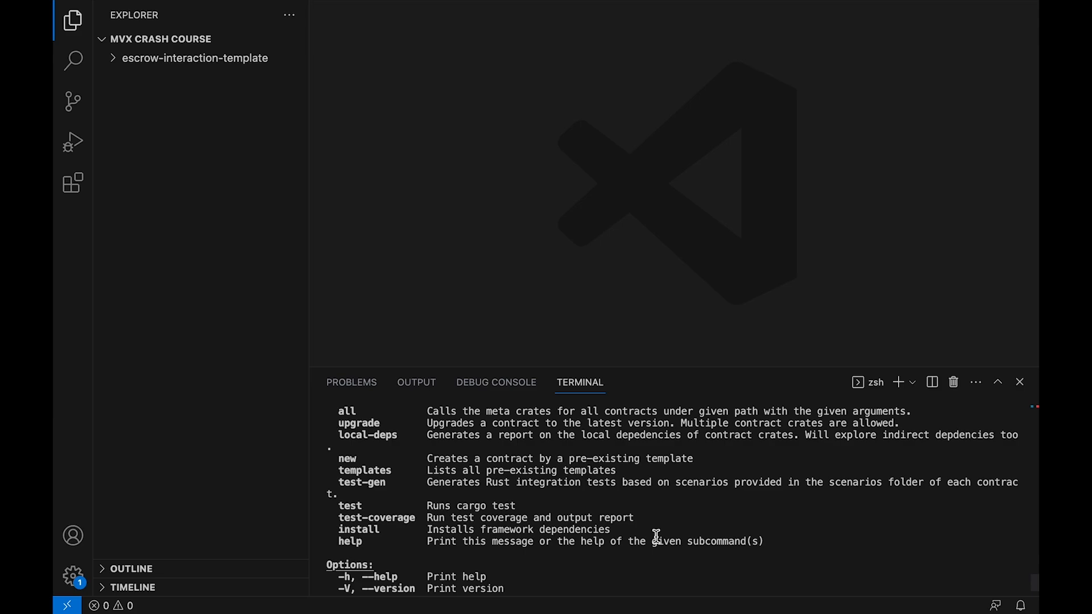
{"action": "mouse_move", "coordinate": [669, 529]}
{"action": "type", "text": "s"}
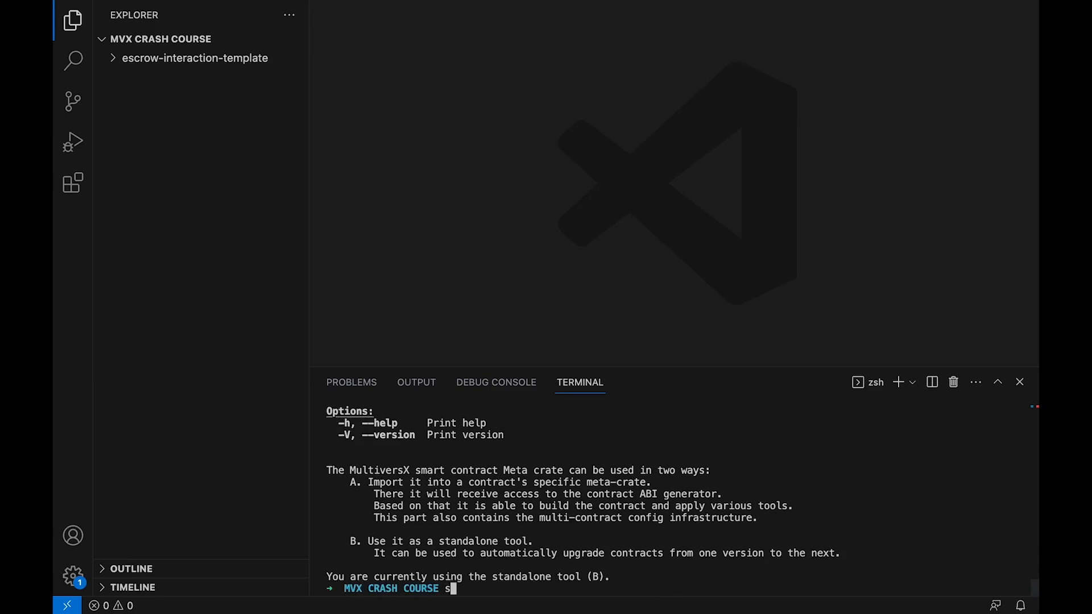
Show sc-meta install --help listing all, mx-scenario-go, wasm32 and wasm-opt options.
{"action": "type", "text": "c-meta install --he"}
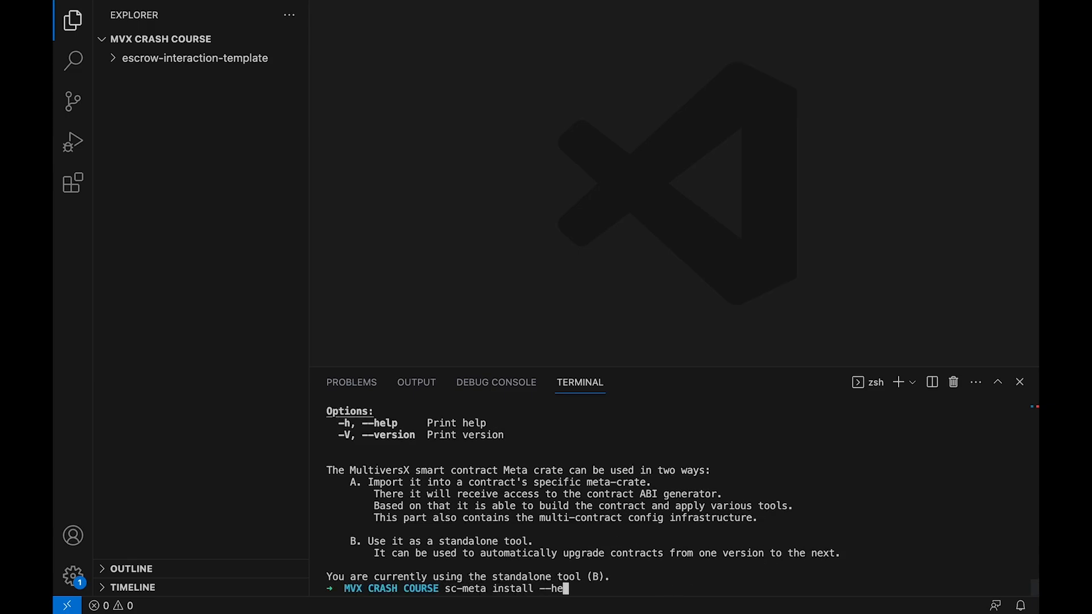
{"action": "key", "text": "Enter"}
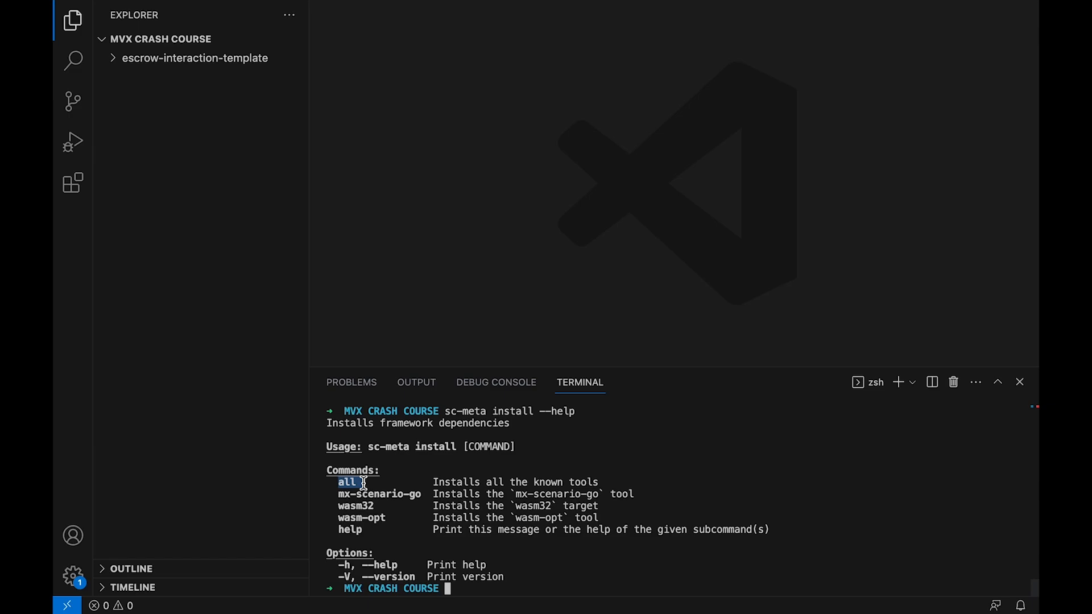
{"action": "mouse_move", "coordinate": [545, 579]}
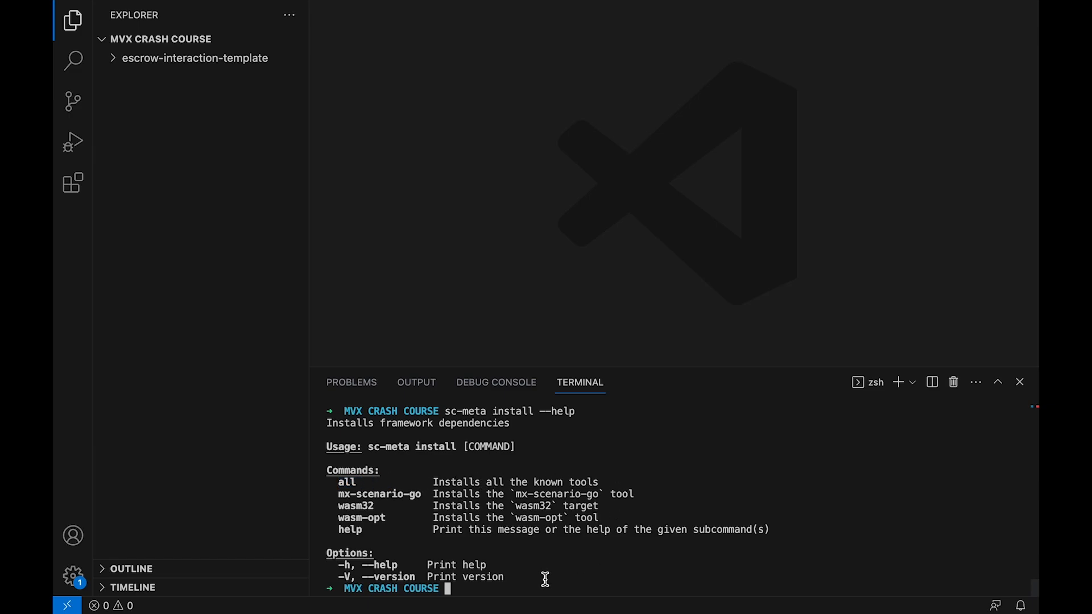
{"action": "type", "text": "sc-"}
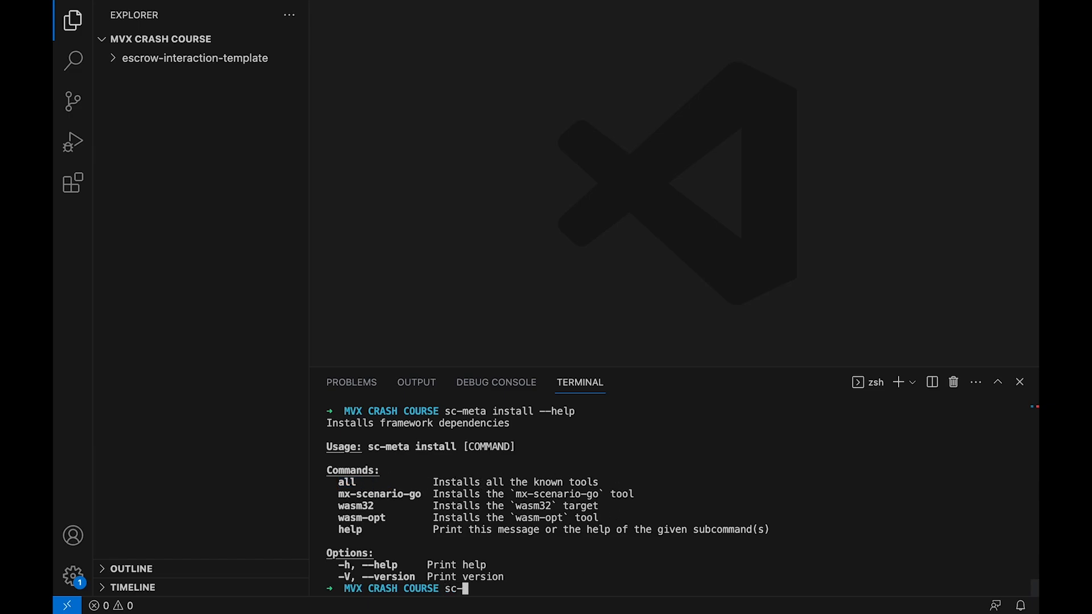
Run sc-meta install all to start compiling the framework tools including wasm-opt.
{"action": "type", "text": "meta install"}
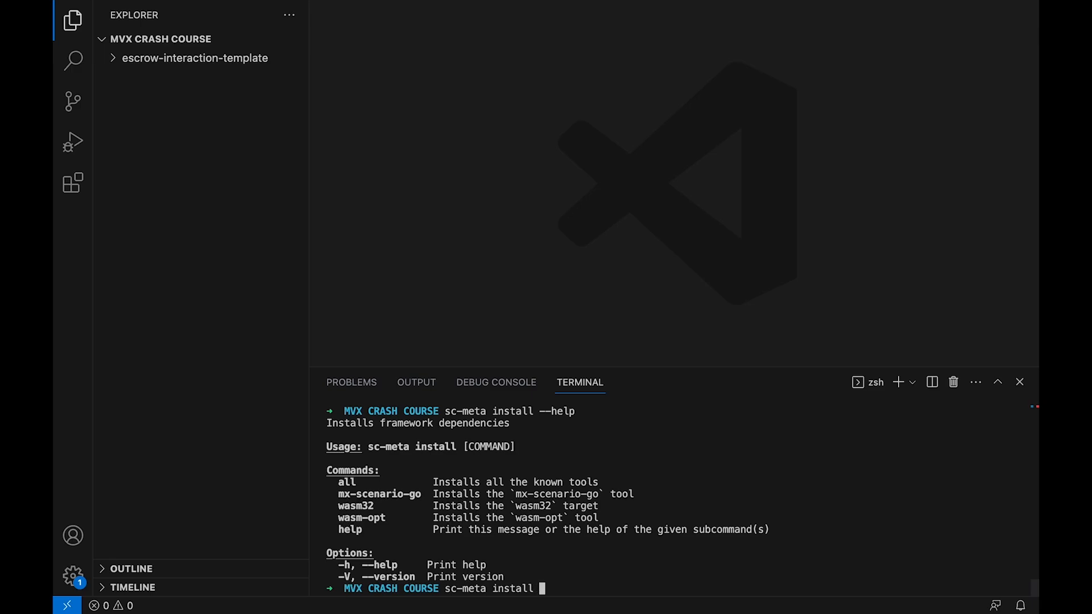
{"action": "type", "text": "all"}
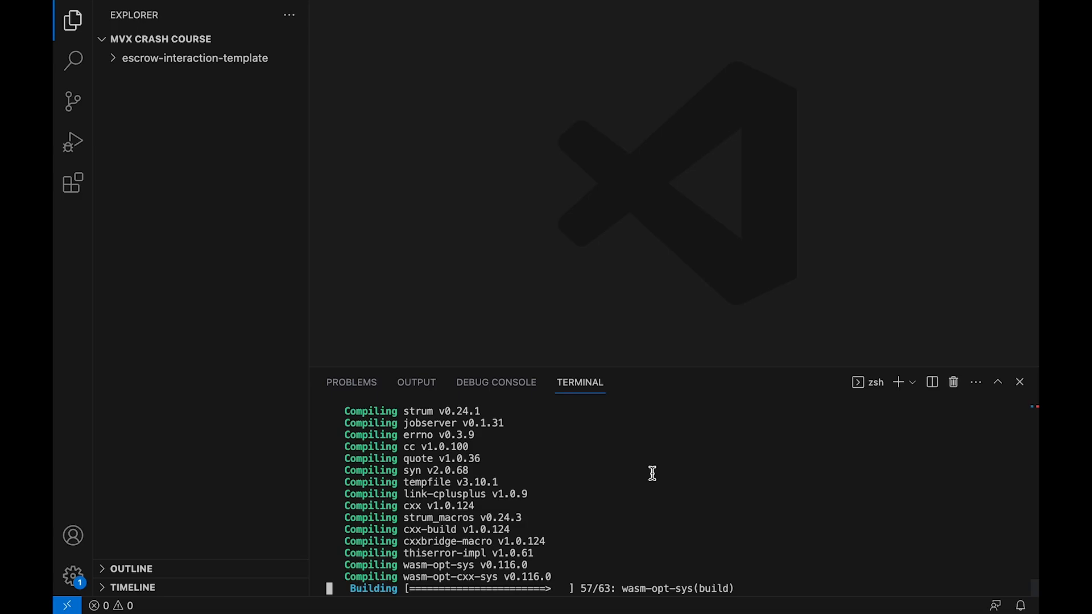
{"action": "mouse_move", "coordinate": [682, 490]}
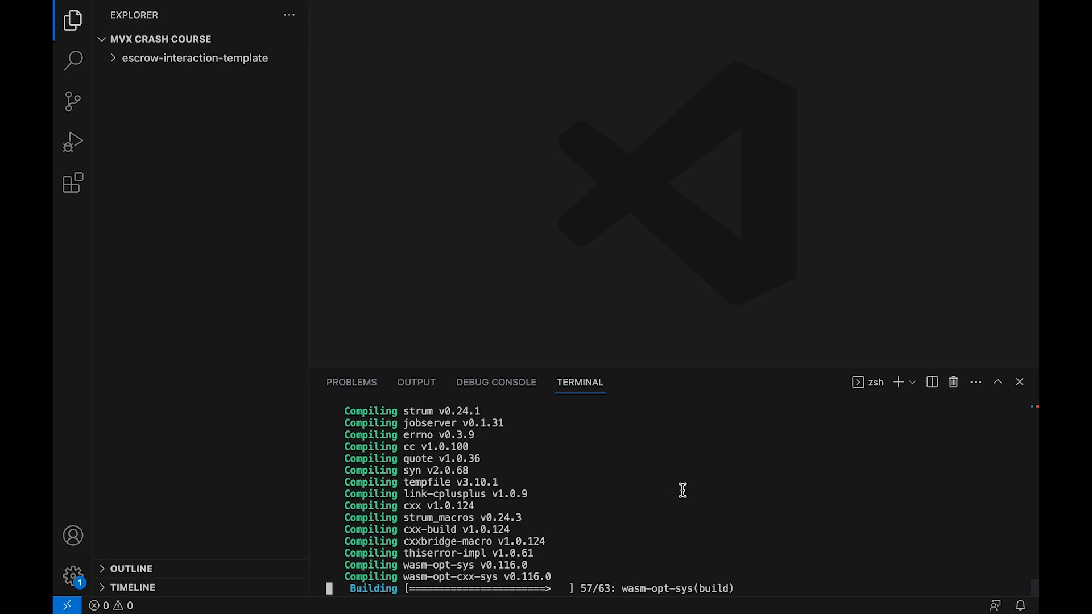